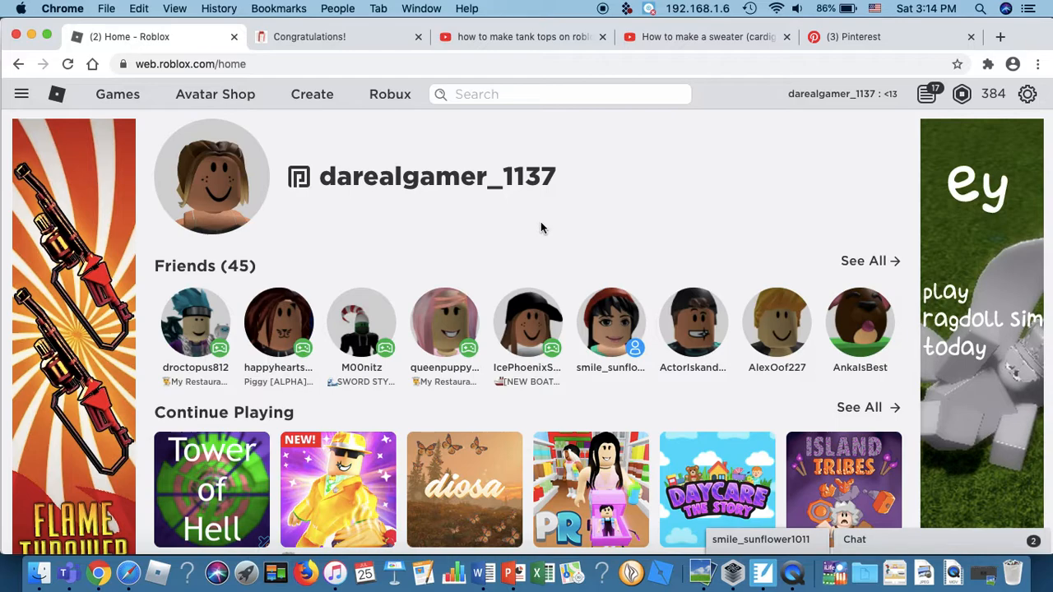
mouse_move(753, 540)
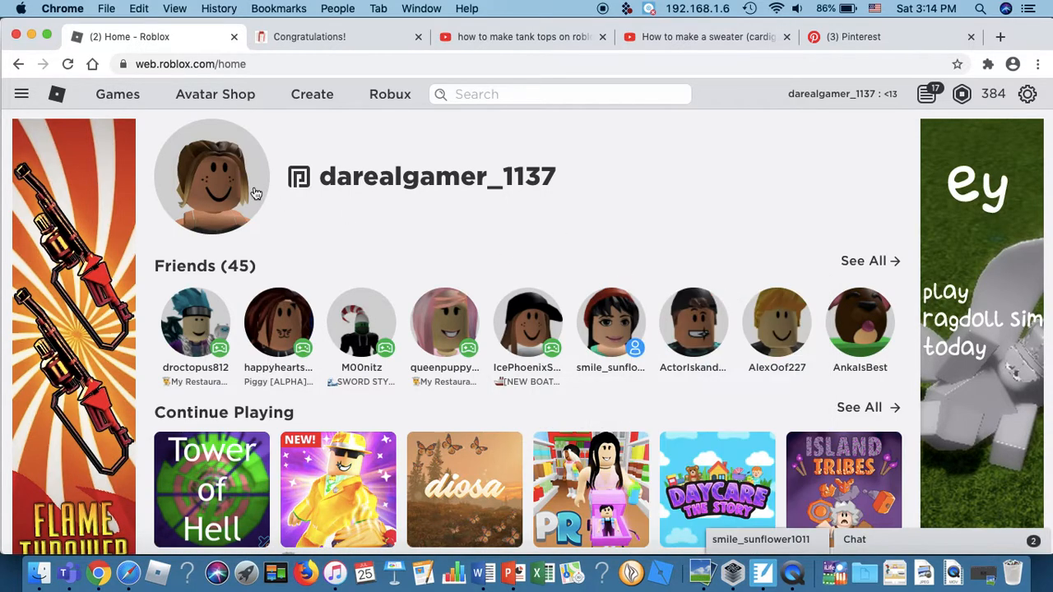
Step: Open the Tower of Hell game page, send 'tys' to the friend, and close the chat
scroll(down, 3)
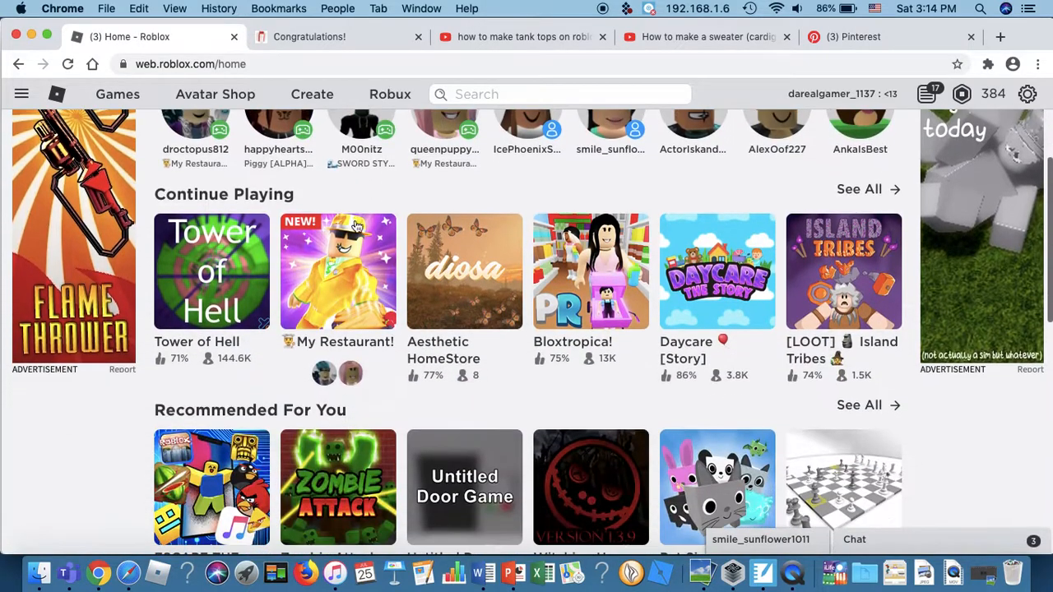
click(210, 272)
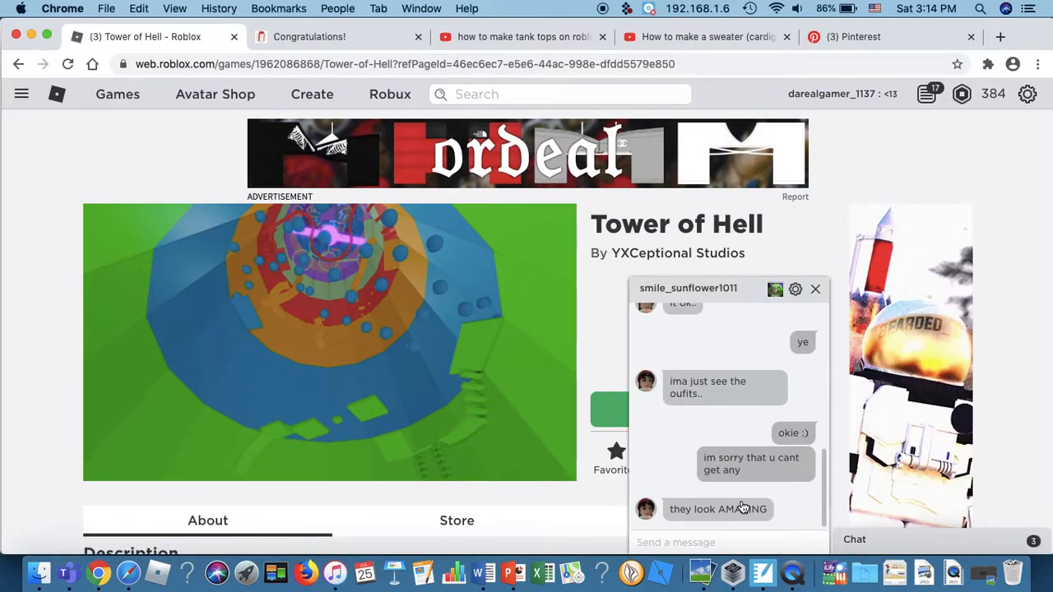
text(tys)
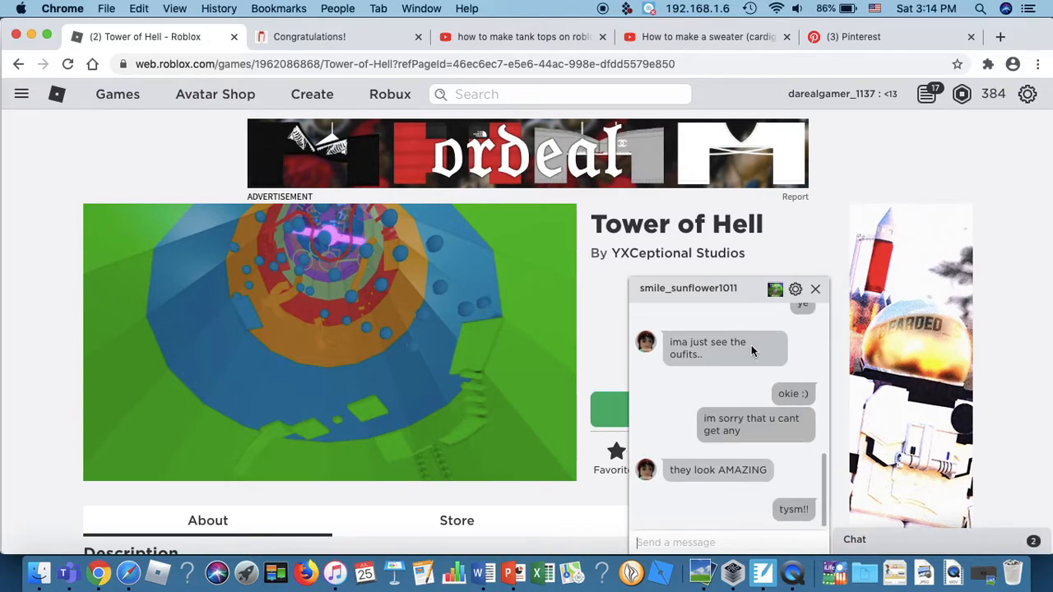
click(814, 290)
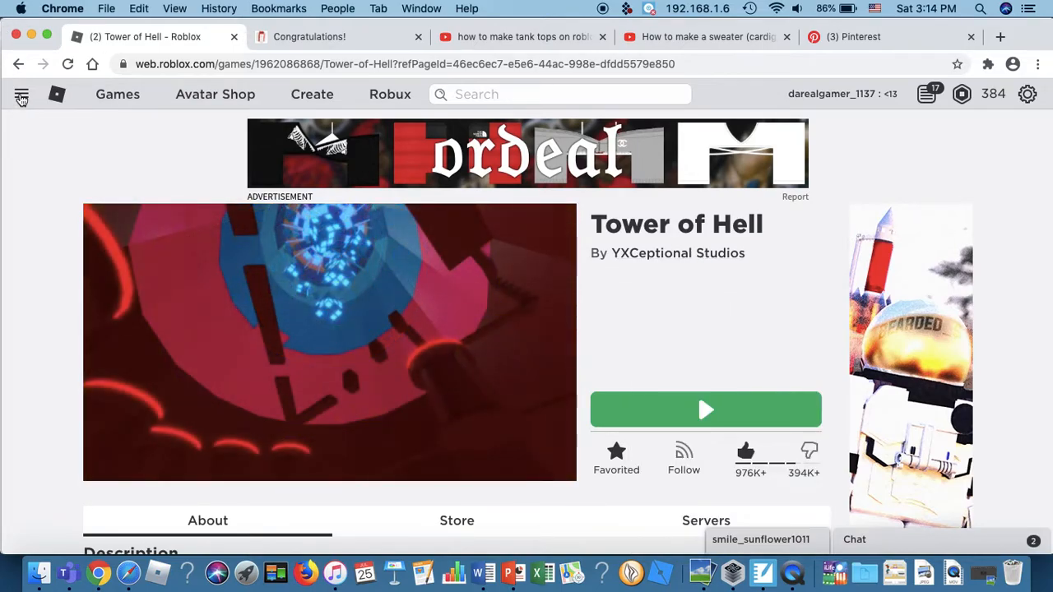
Step: Go to your own profile page and scroll down to the Groups section
click(21, 93)
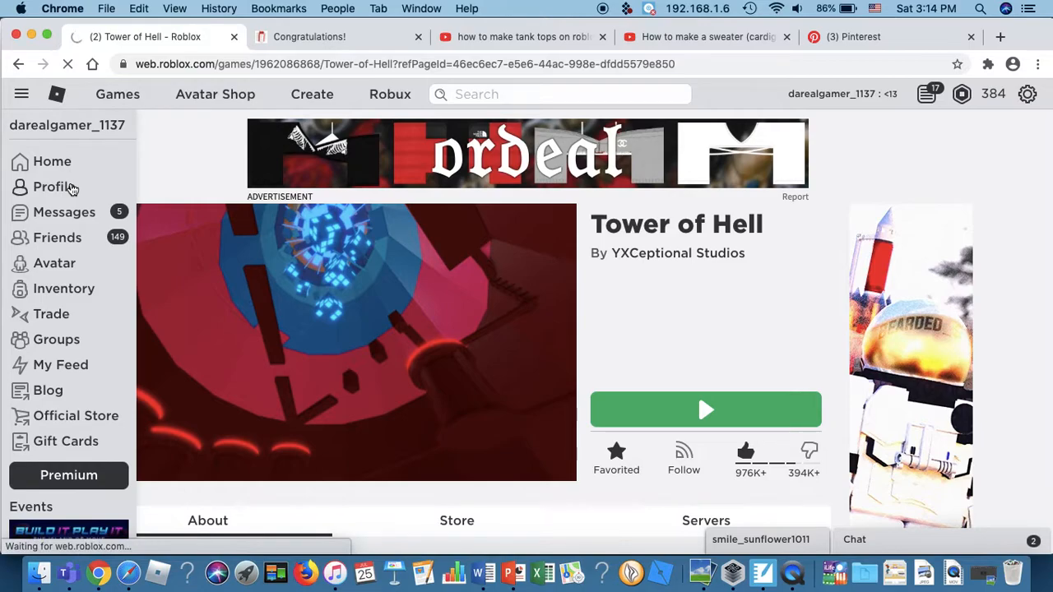
click(56, 188)
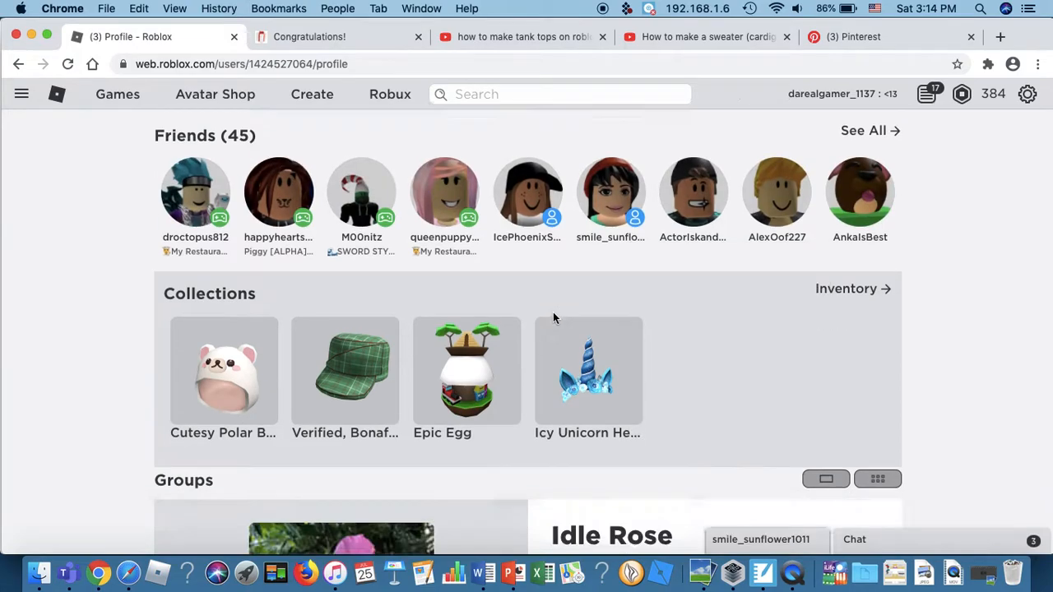
scroll(down, 3)
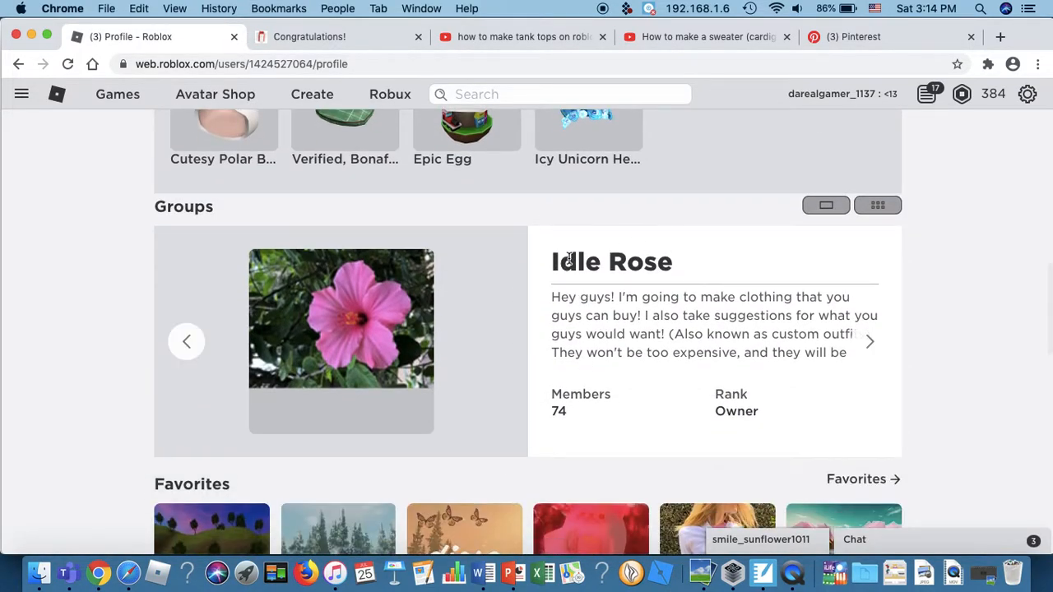
Step: Open the Idle Rose group page and close the friend's chat window
click(612, 262)
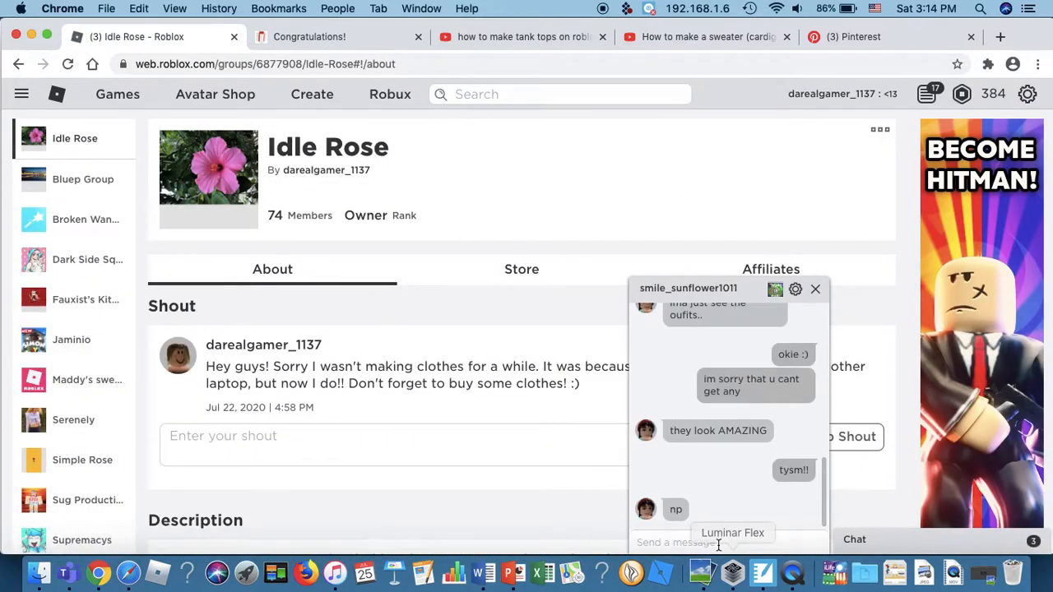
scroll(down, 3)
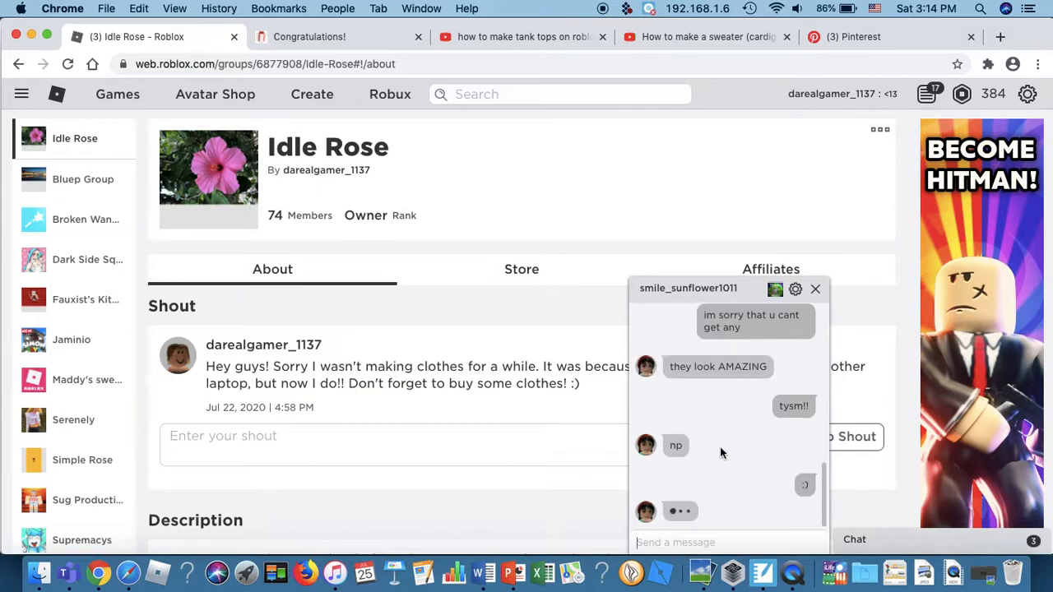
click(815, 289)
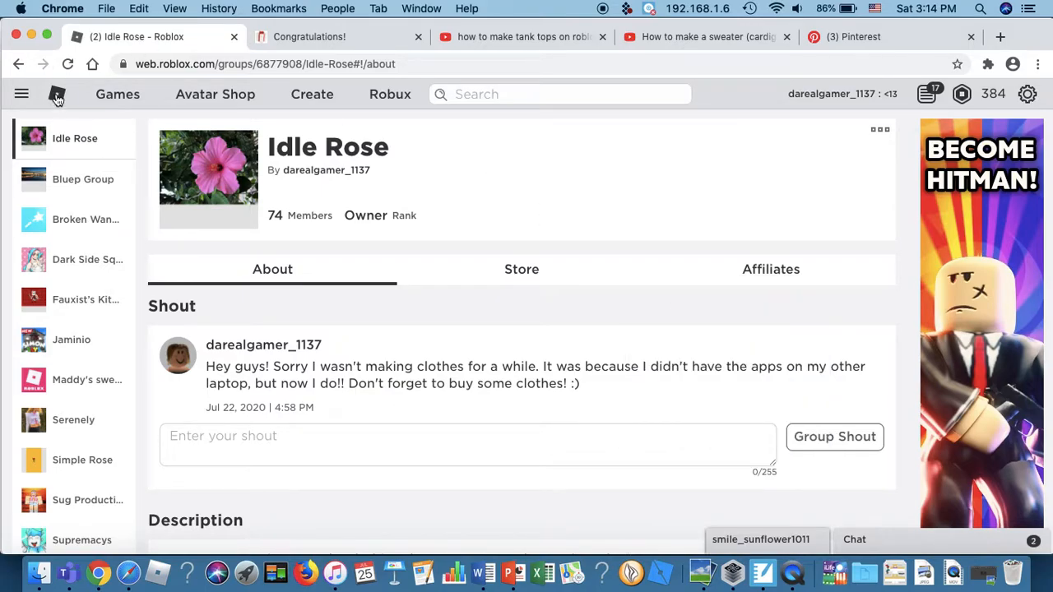
Step: Return to the Roblox home page and reopen Tower of Hell from Continue Playing
click(56, 94)
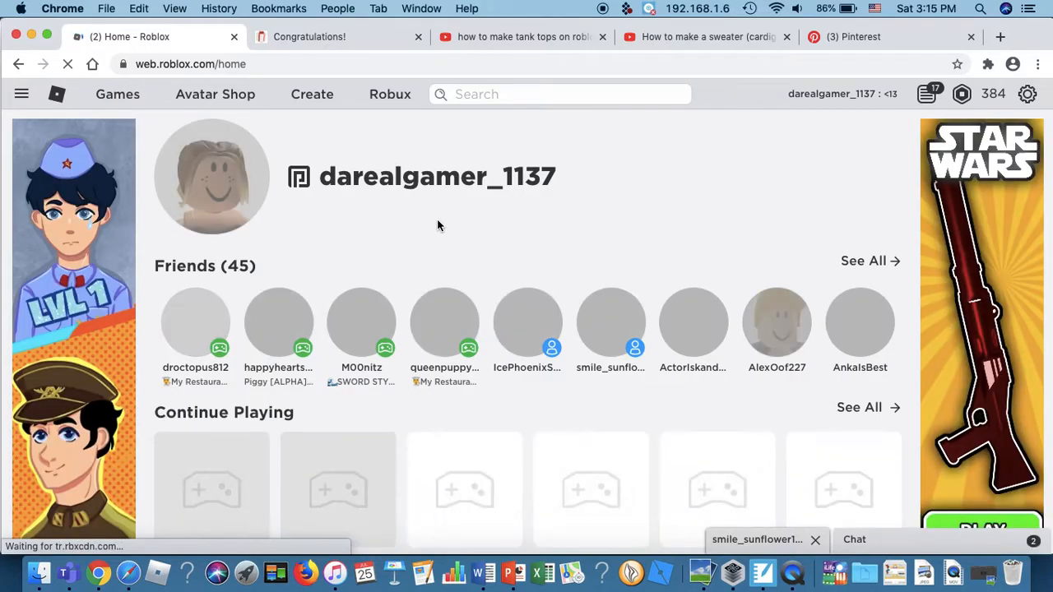
scroll(down, 3)
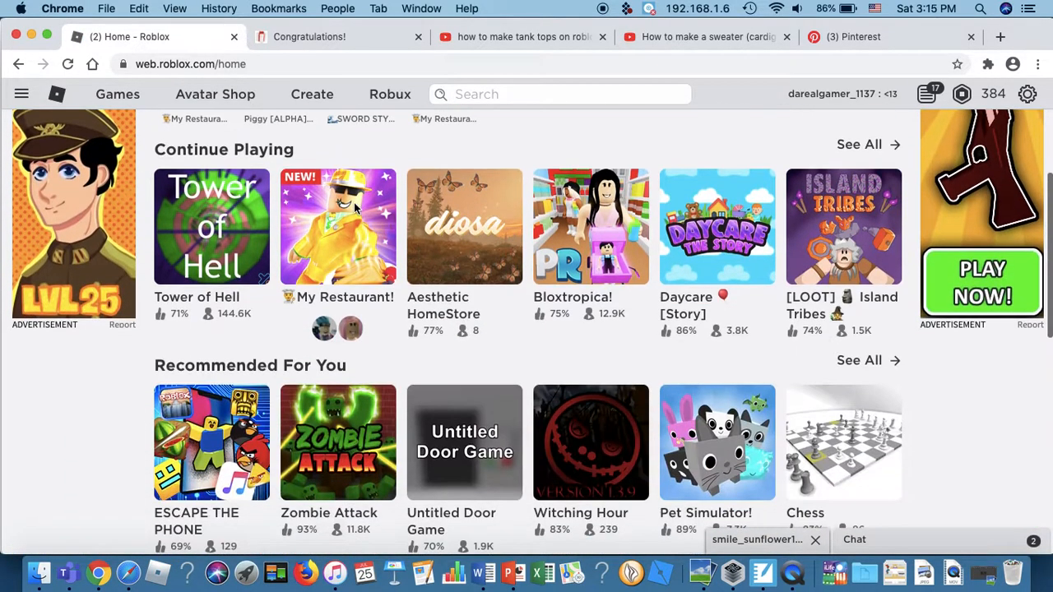
click(210, 227)
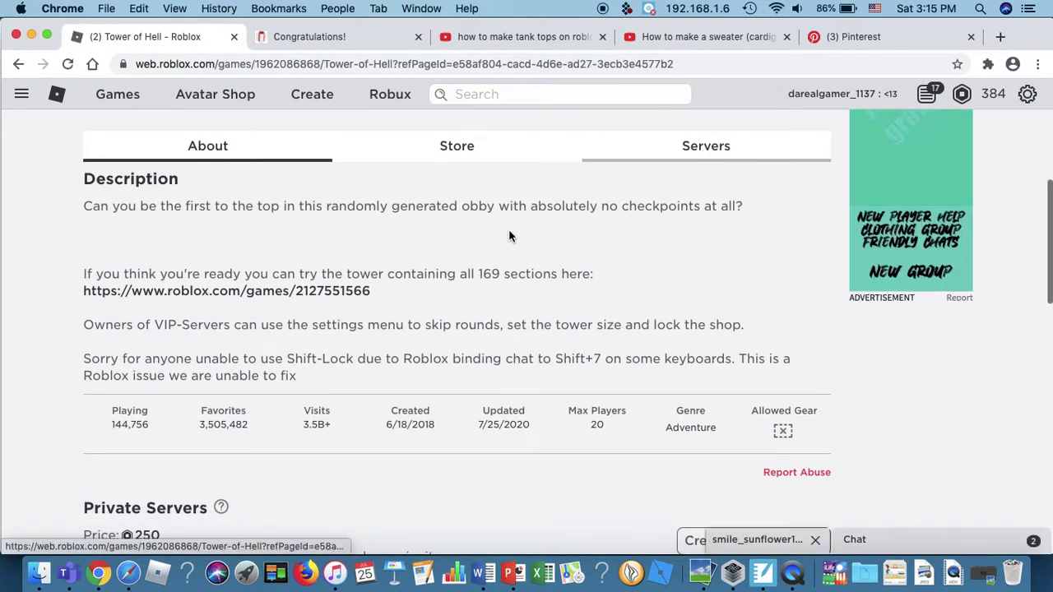
Step: Show the Tower of Hell Servers tab listing the friend's VIP server
scroll(up, 3)
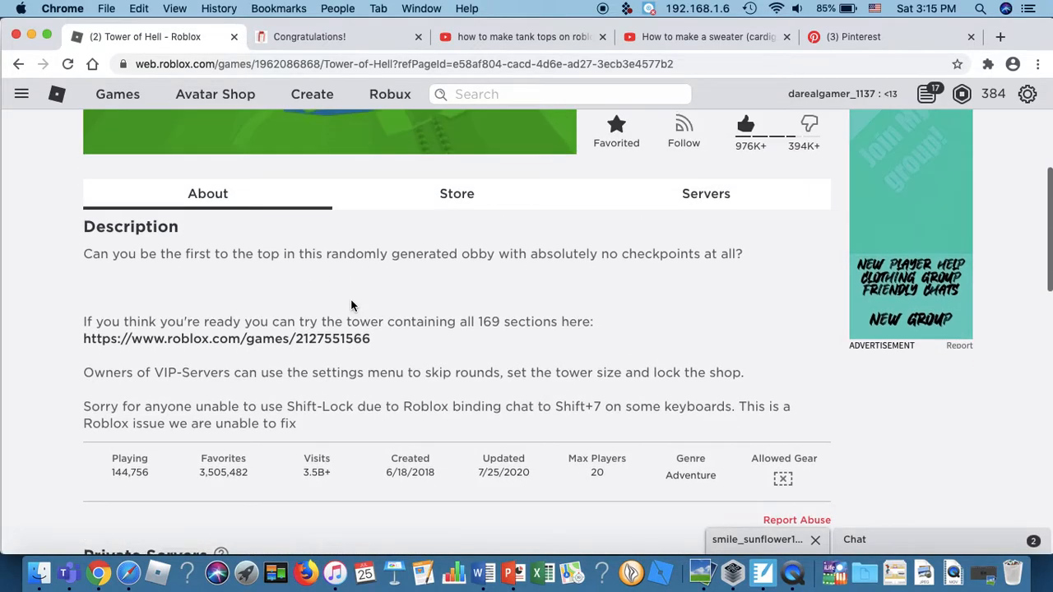
click(704, 194)
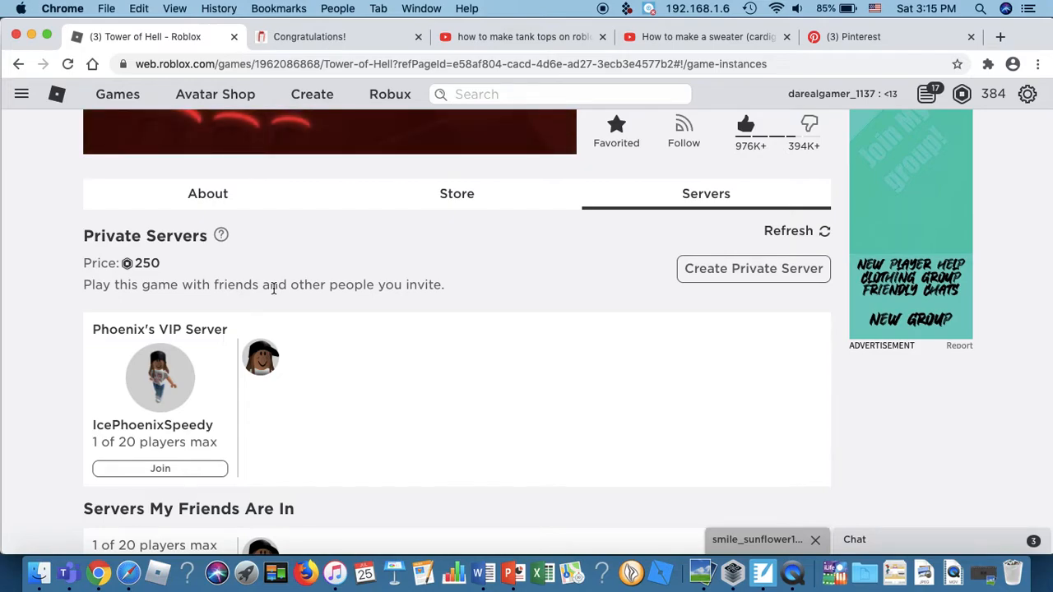
click(159, 467)
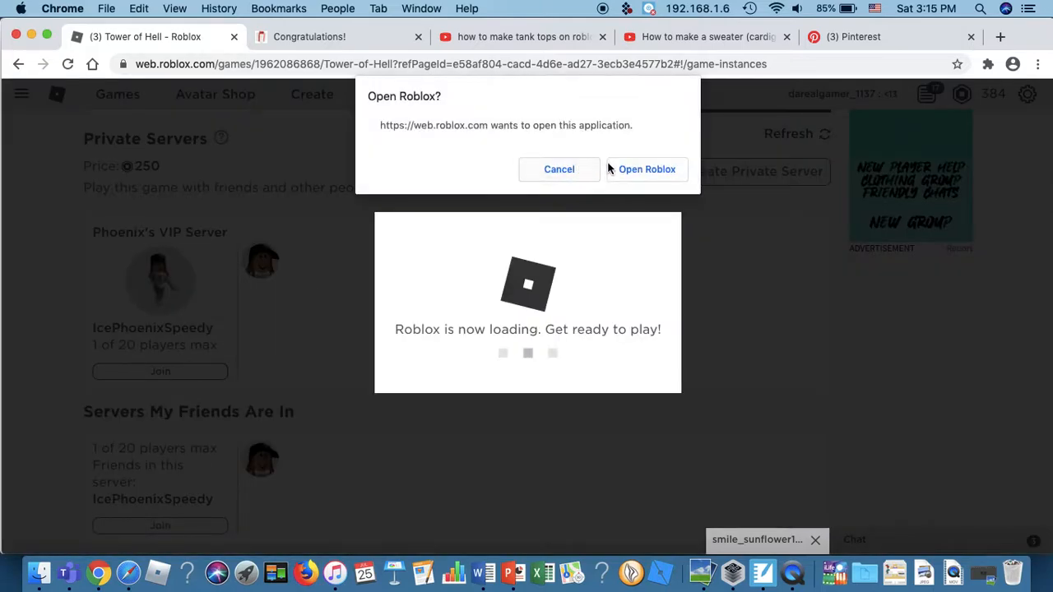
mouse_move(648, 168)
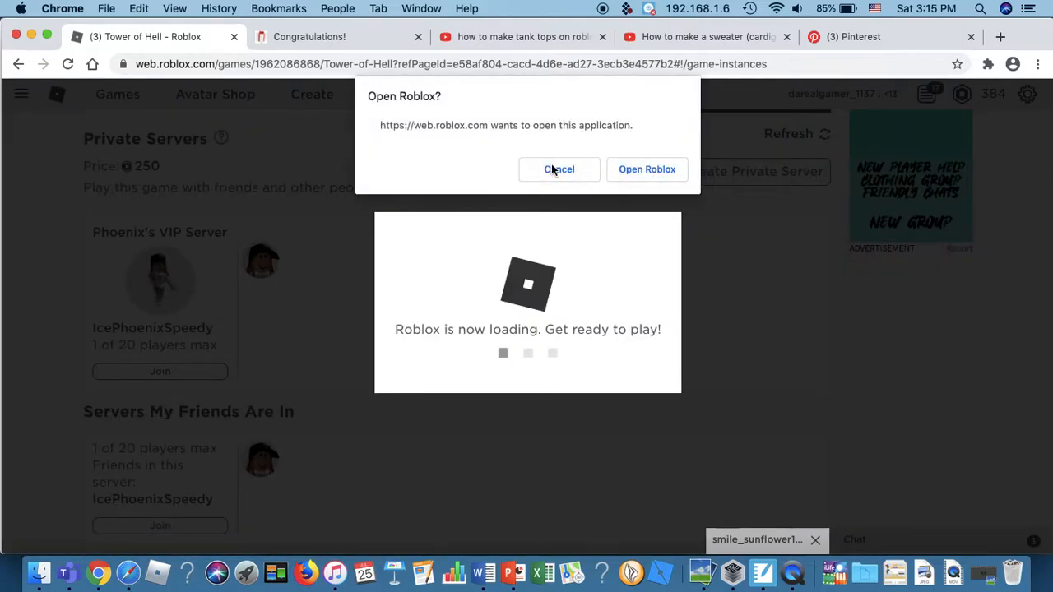
click(559, 168)
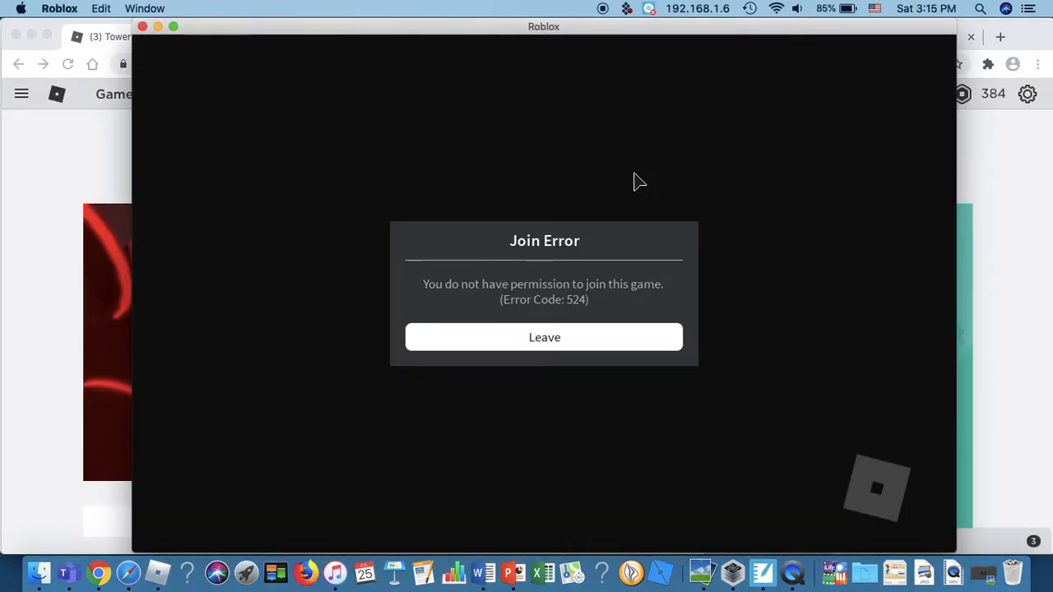
mouse_move(562, 337)
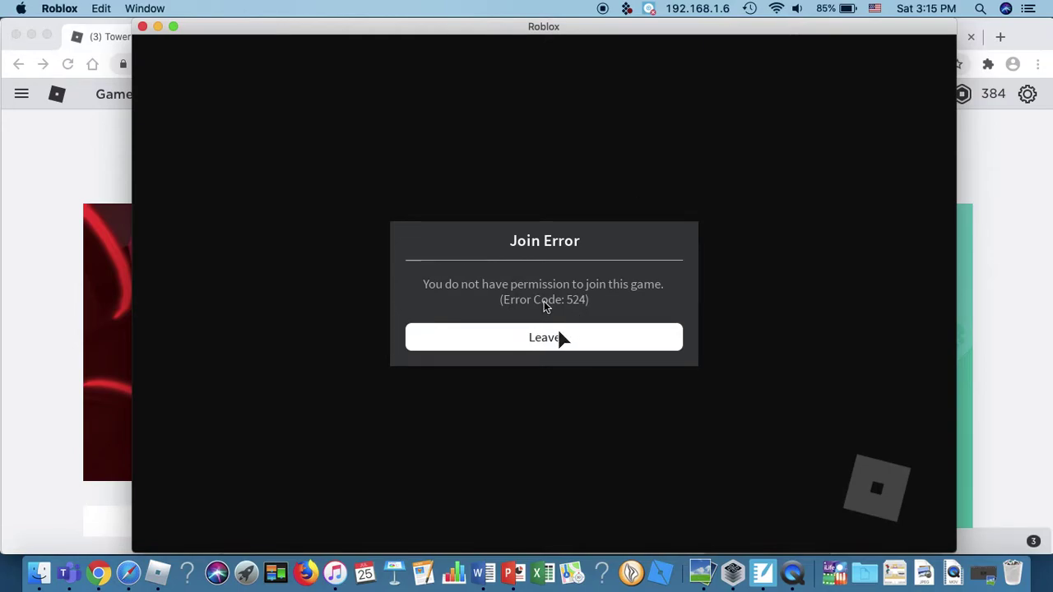
click(543, 337)
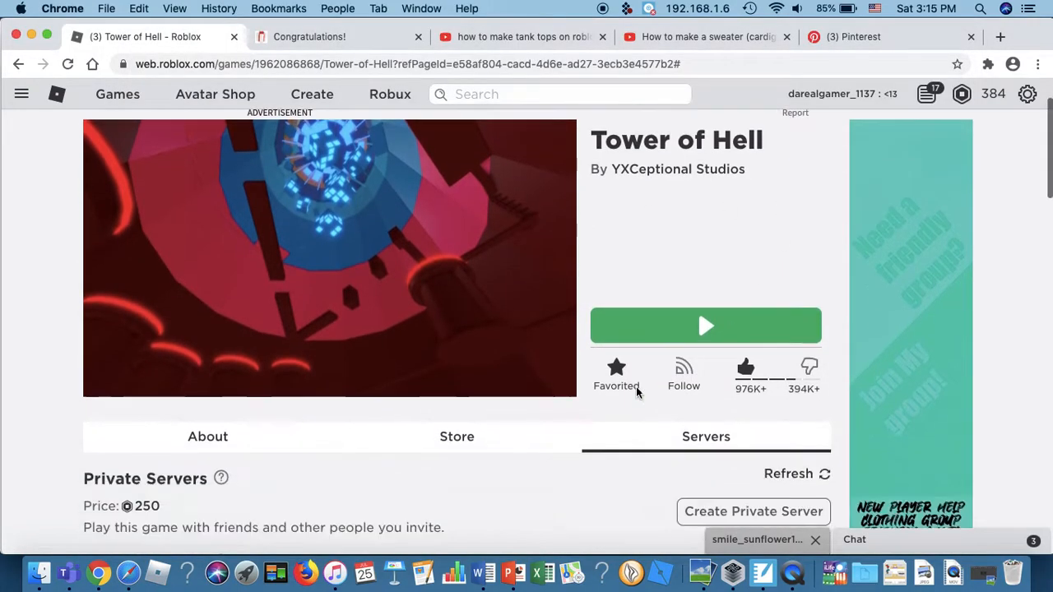
click(755, 539)
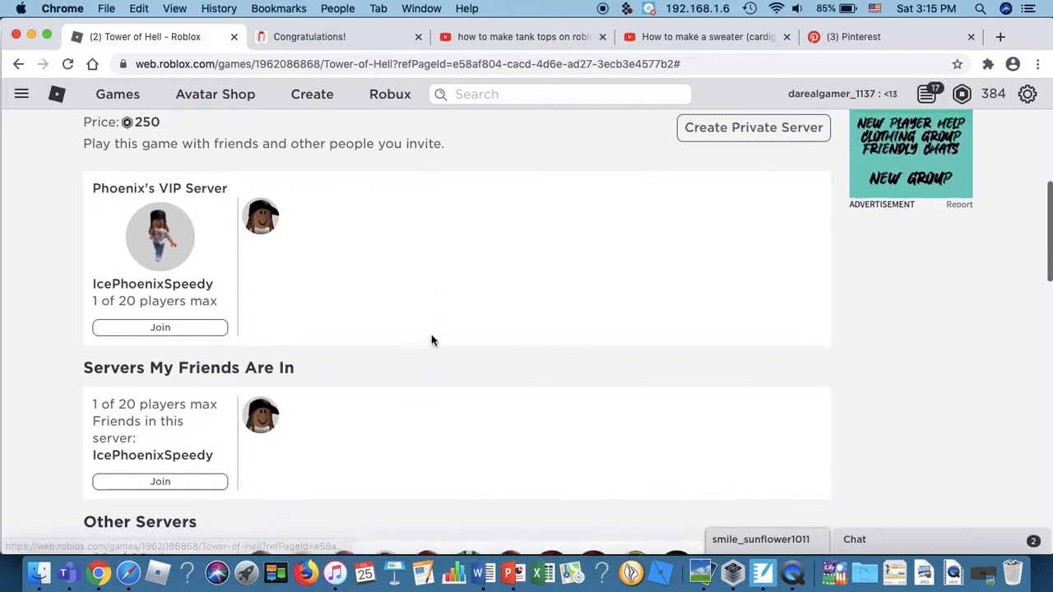
click(159, 326)
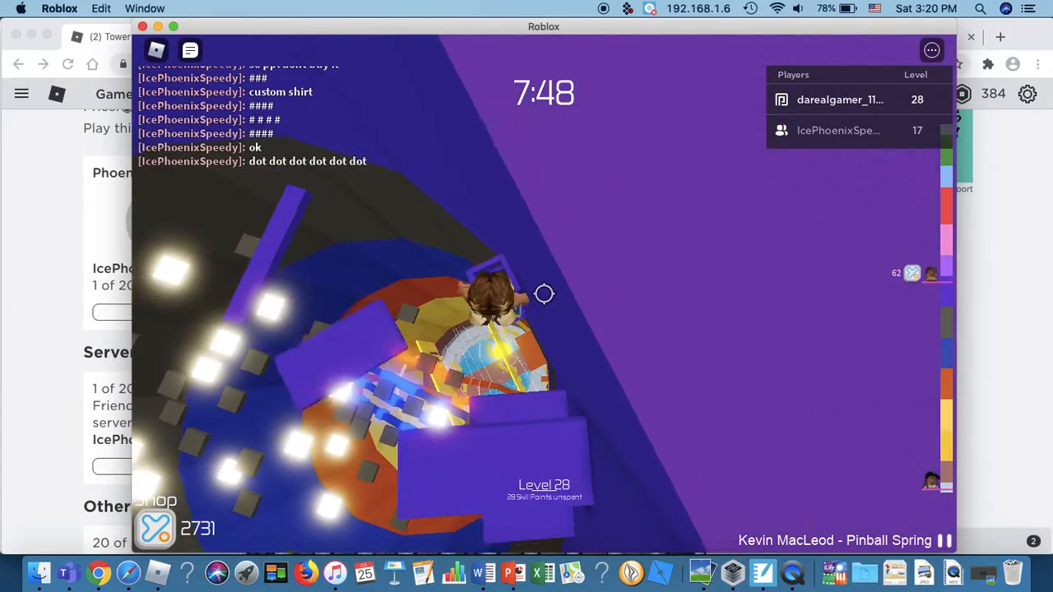
mouse_move(545, 293)
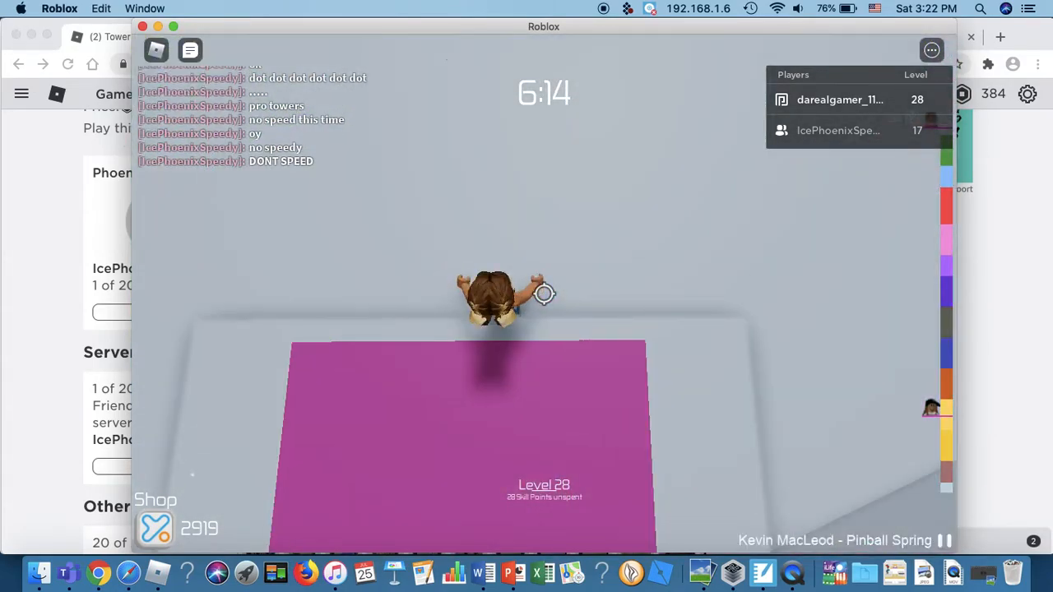
Step: Enter the '/e dance' emote in chat and idle at the tower top until the round resets
text(/e dance)
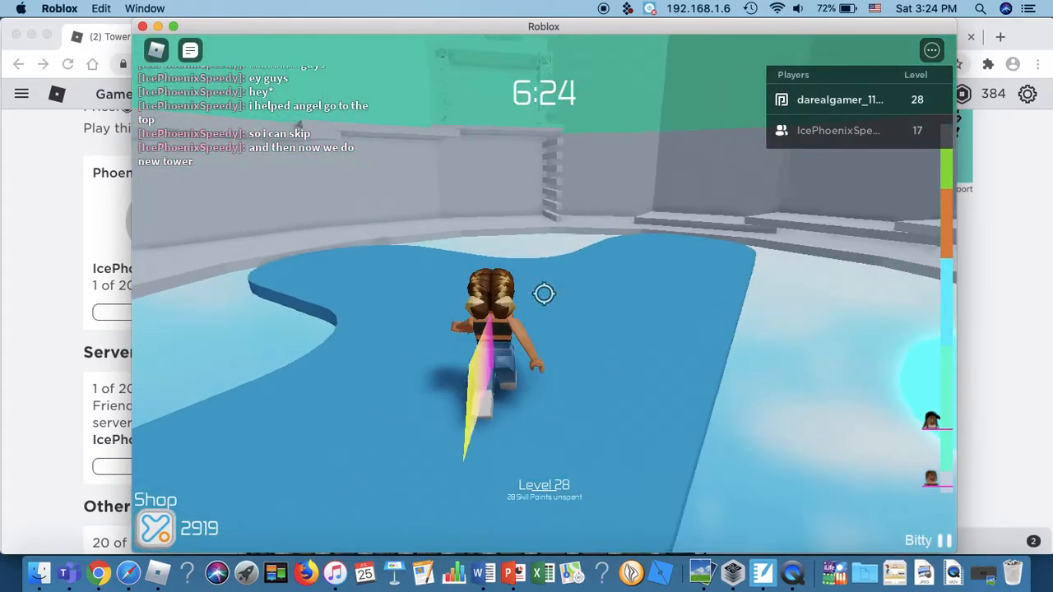
Step: Walk the avatar forward across the new tower's blue starting floor
key(w)
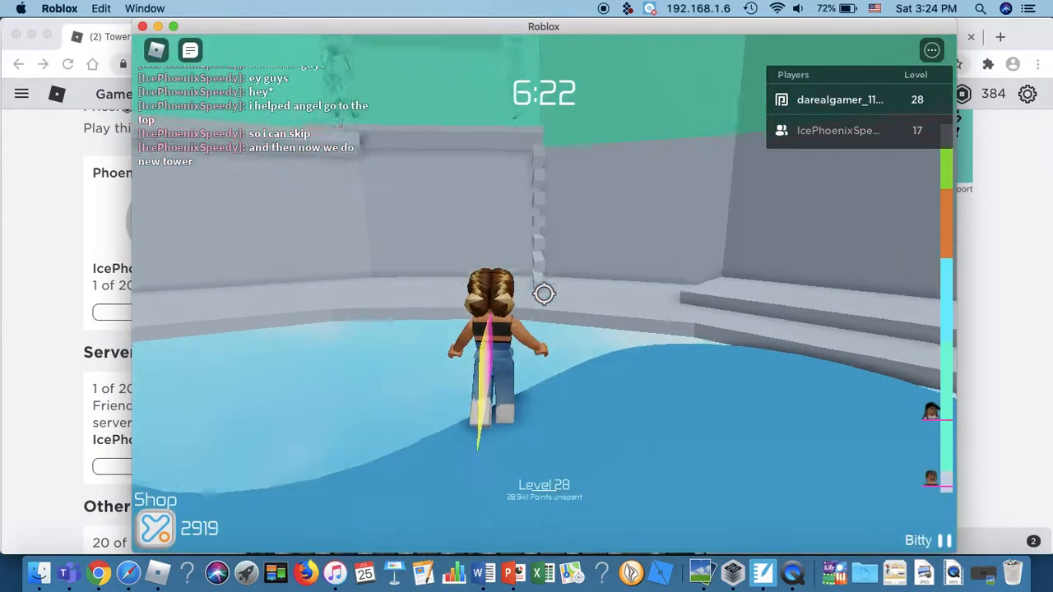